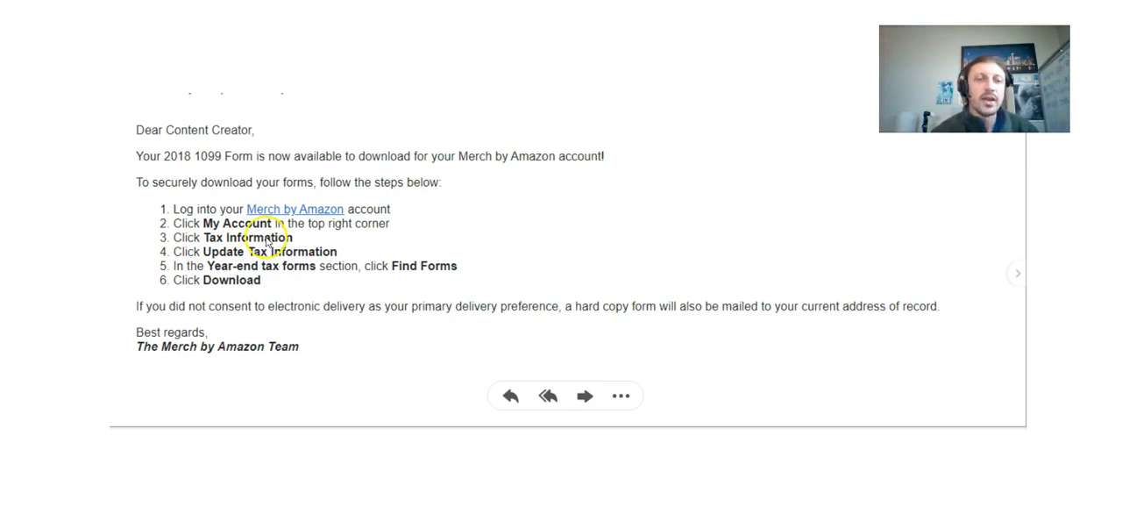
mouse_move(210, 257)
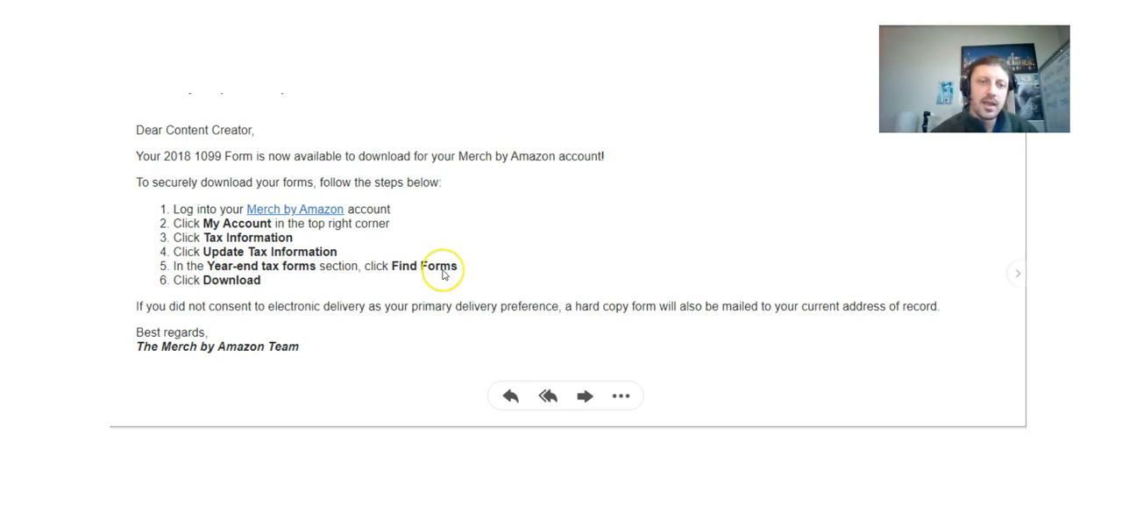
mouse_move(208, 276)
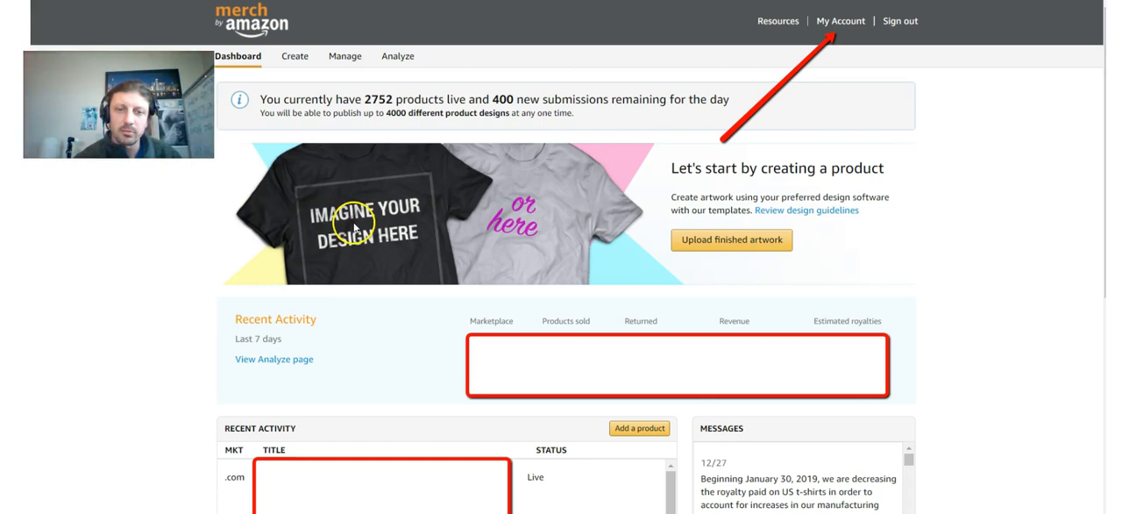
mouse_move(839, 20)
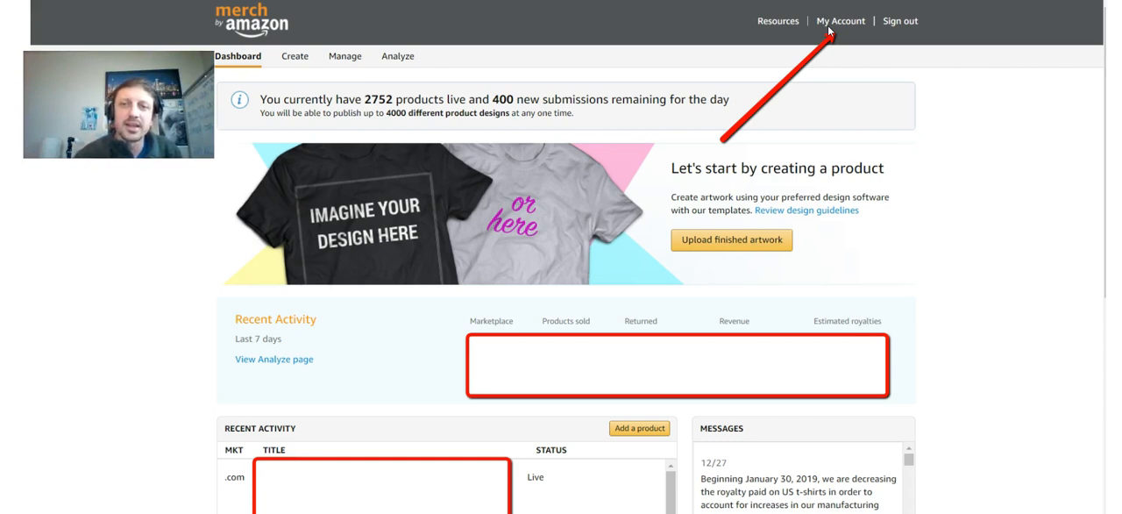
- Open My Account from the header to view the company profile details
left_click(840, 20)
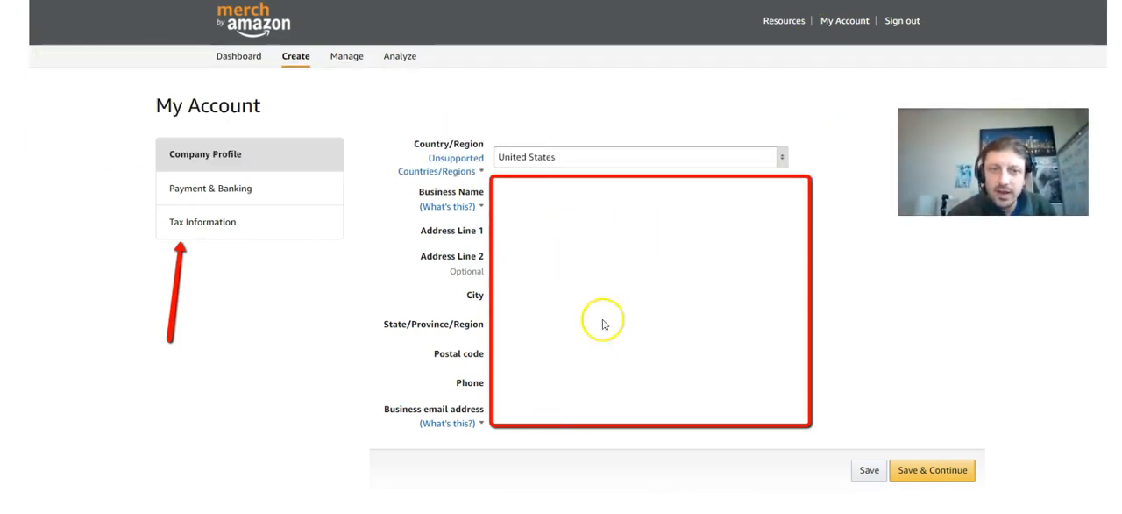
mouse_move(921, 449)
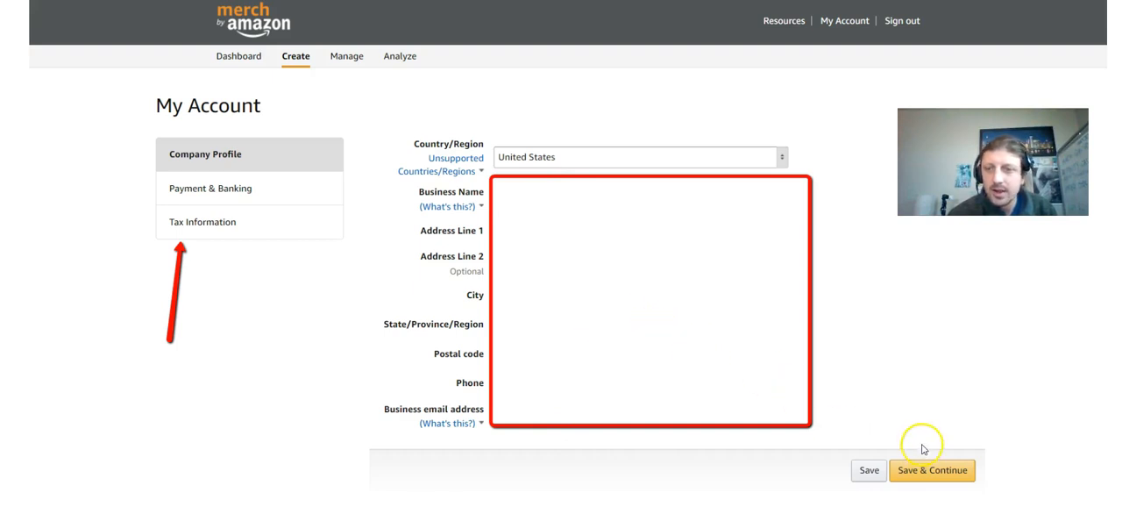
mouse_move(713, 283)
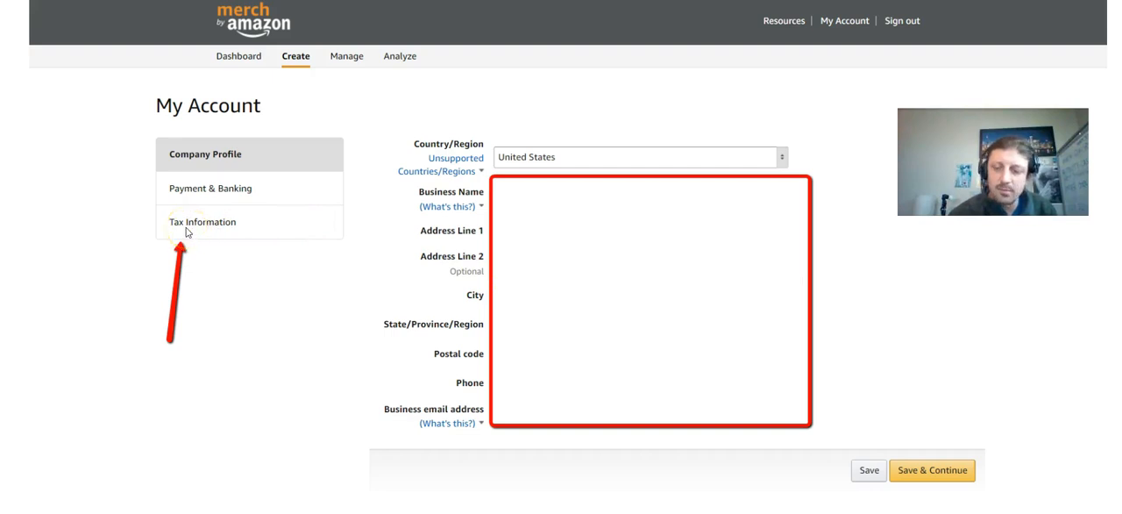
- Show the Tax Information section with the completed tax interview status
left_click(202, 221)
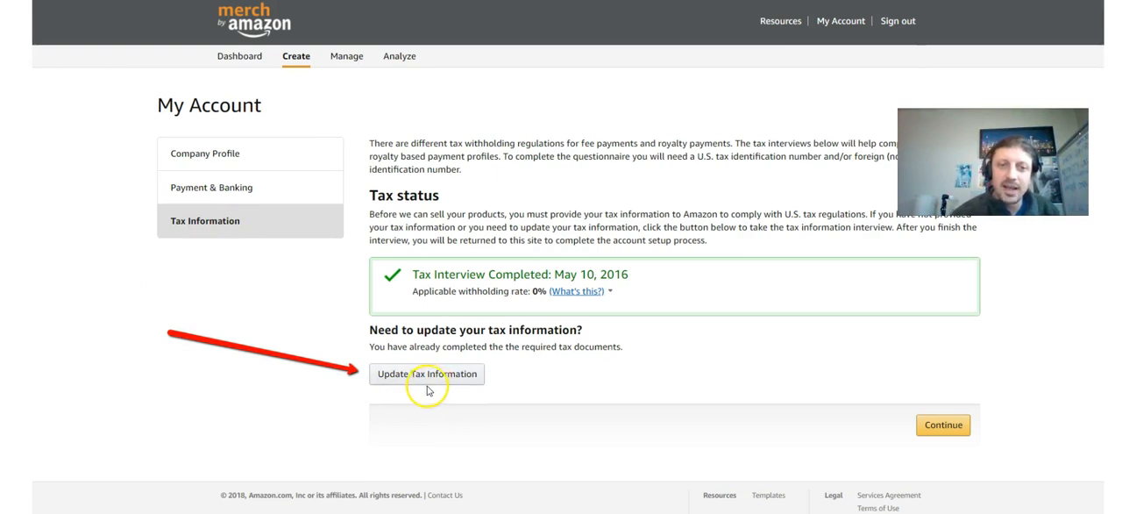
mouse_move(656, 193)
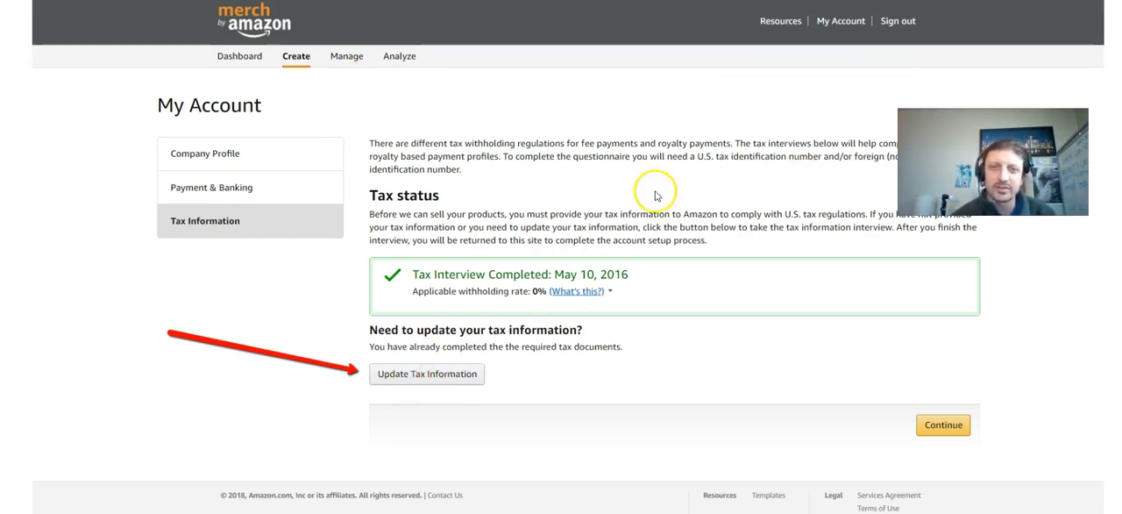
mouse_move(304, 327)
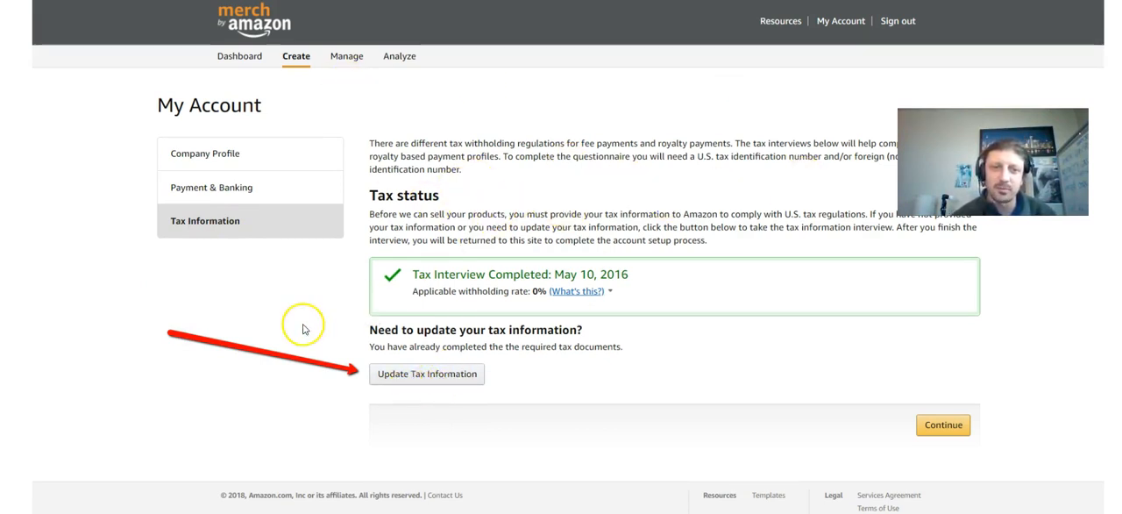
mouse_move(427, 335)
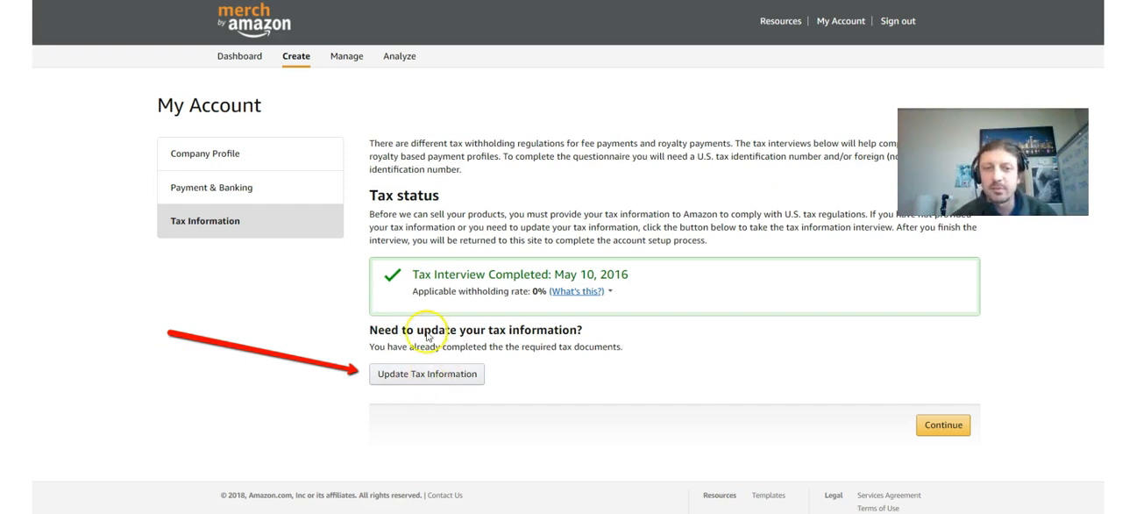
mouse_move(438, 365)
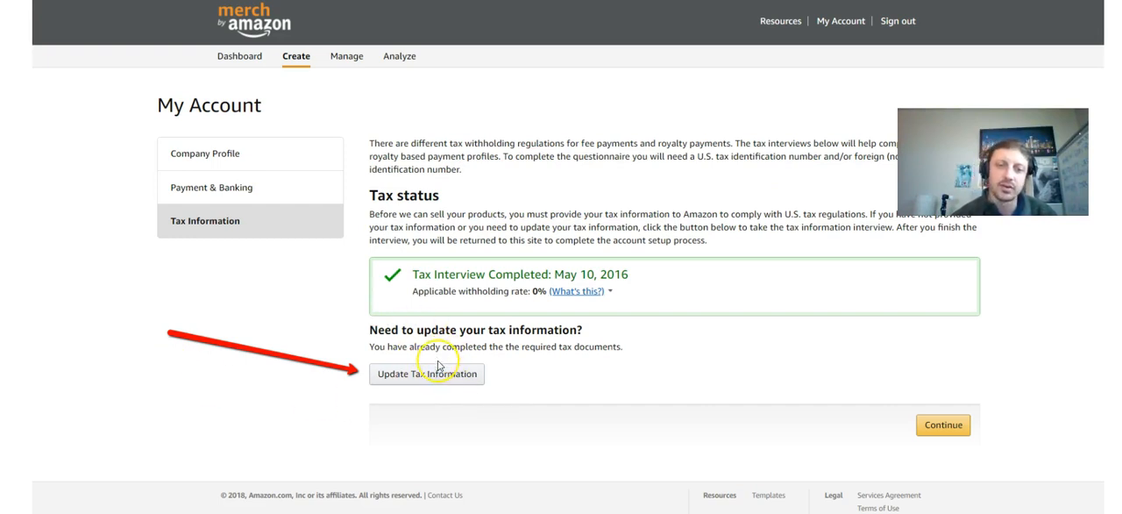
mouse_move(443, 428)
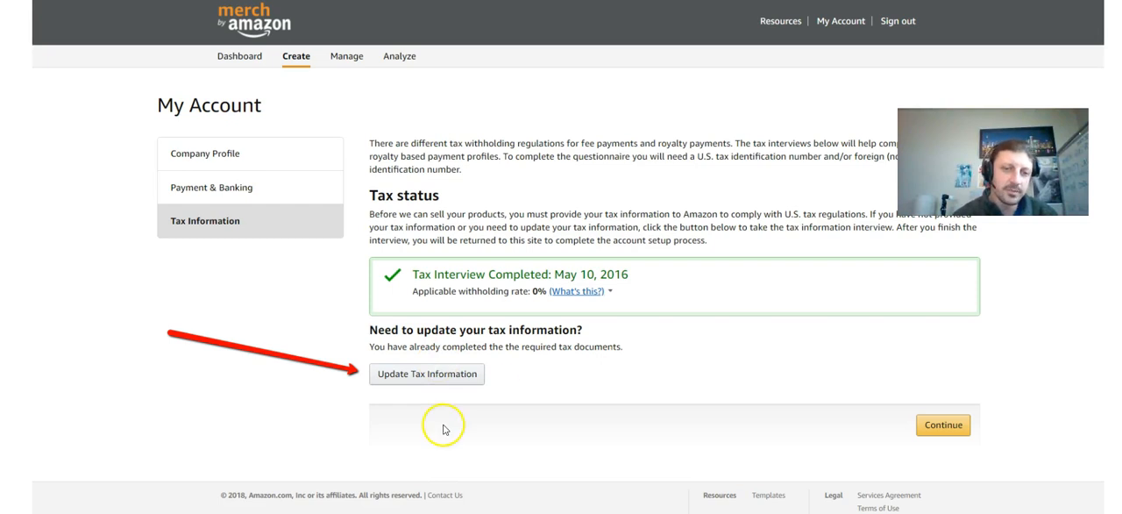
- Open the Tax Dashboard through Update Tax Information
left_click(427, 374)
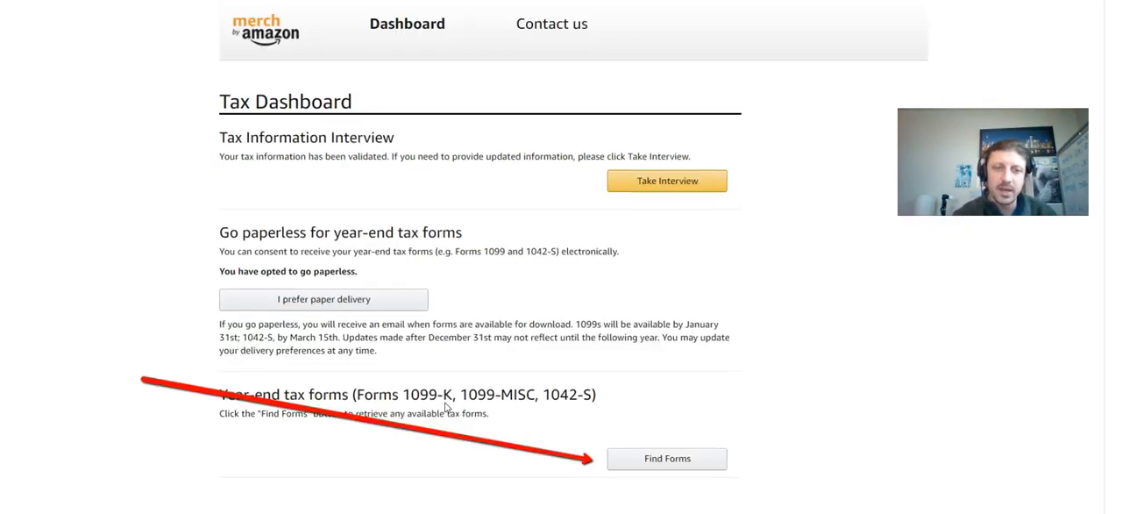
mouse_move(285, 316)
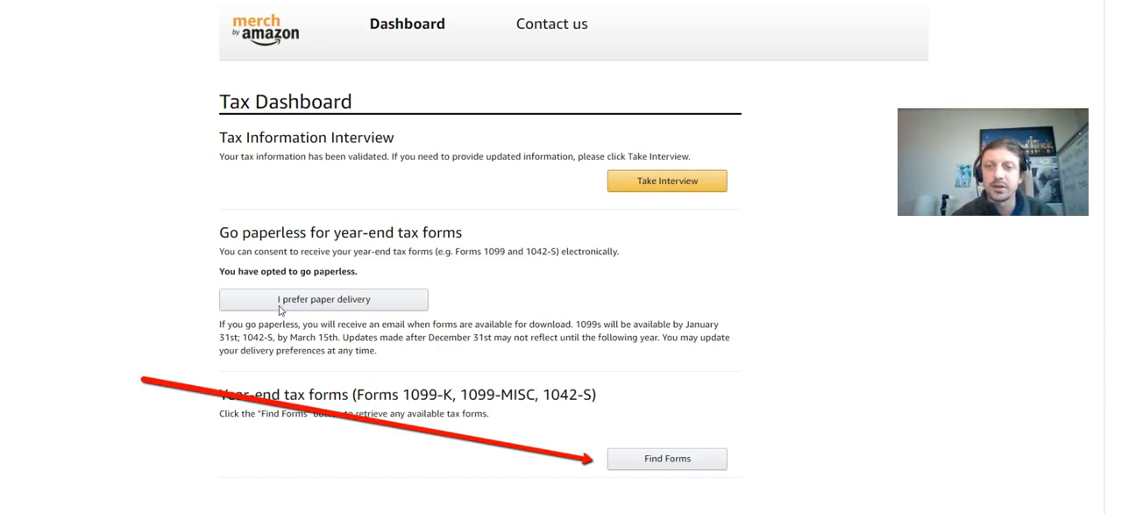
mouse_move(139, 355)
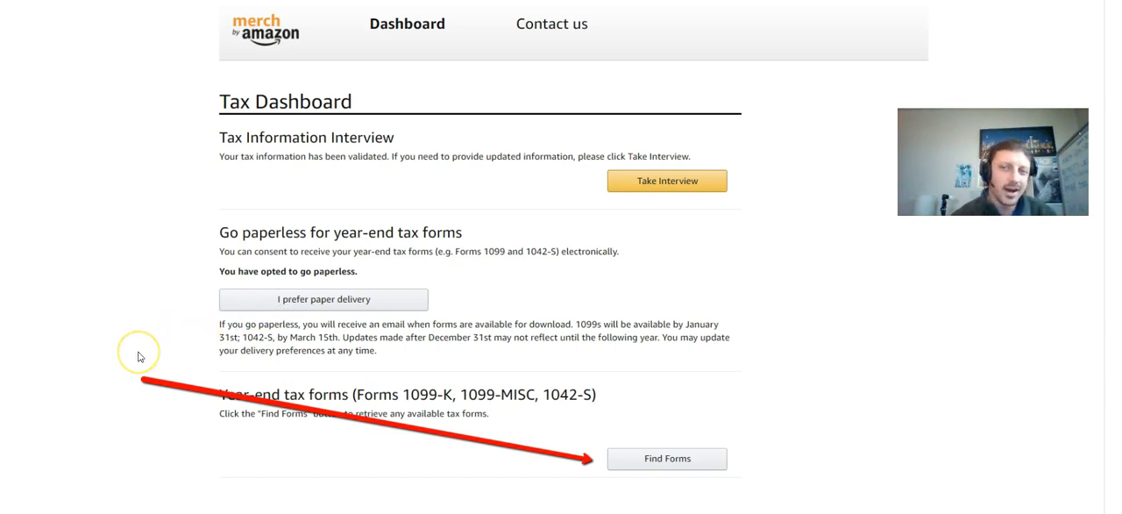
mouse_move(301, 401)
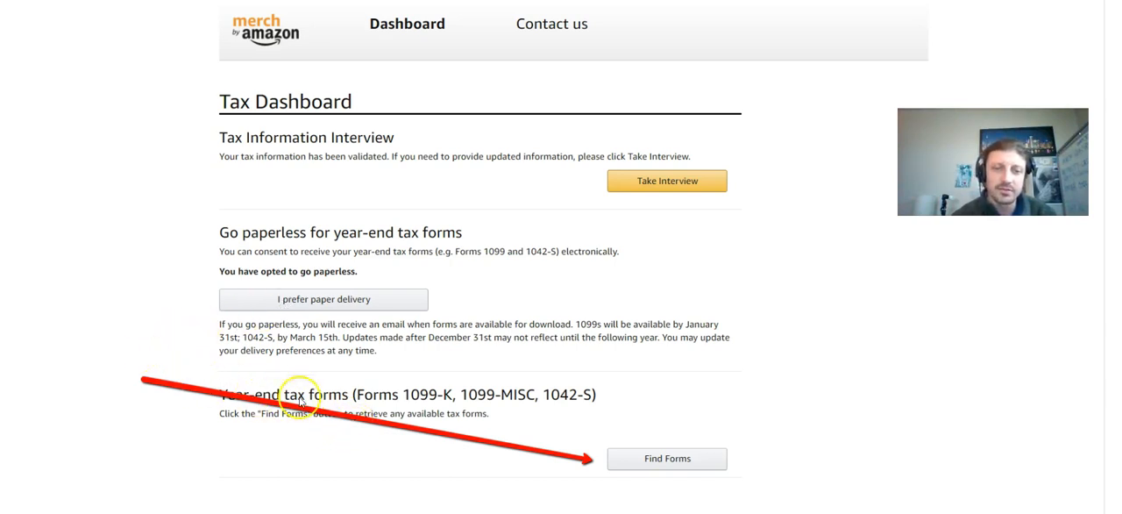
- Find Forms to list the 2018, 2017 and 2016 1099-MISC downloads
left_click(666, 457)
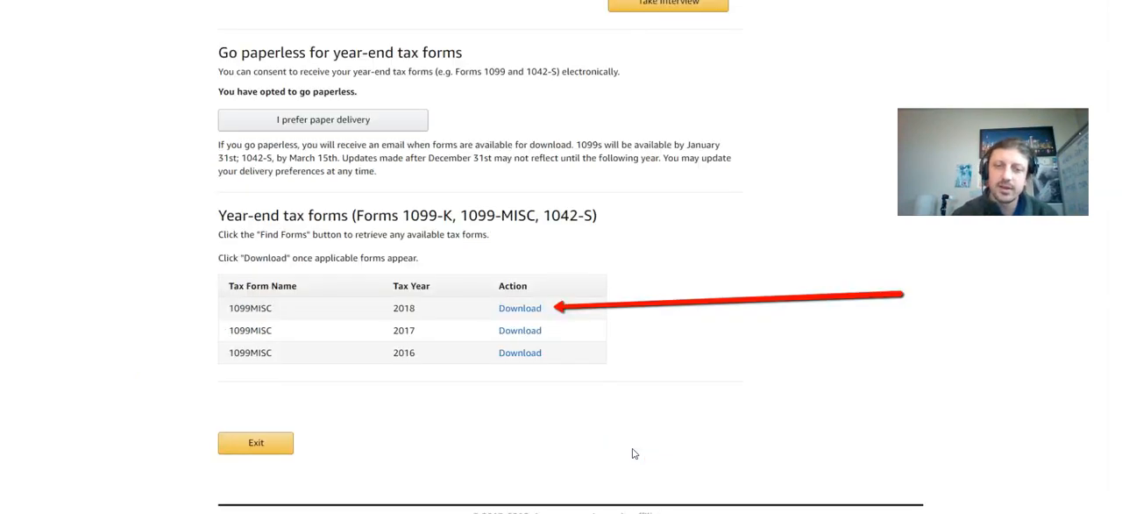
mouse_move(406, 374)
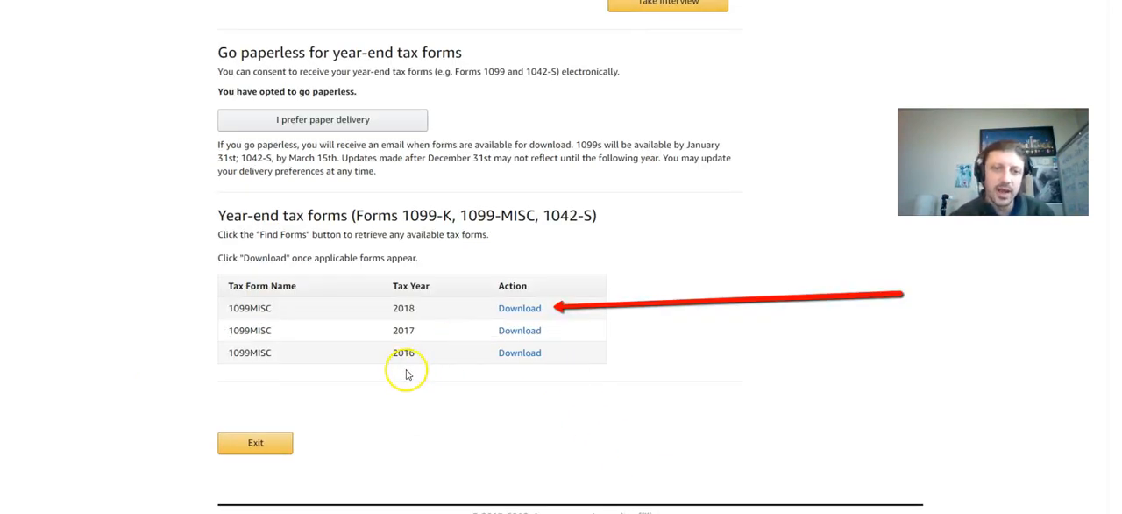
mouse_move(401, 362)
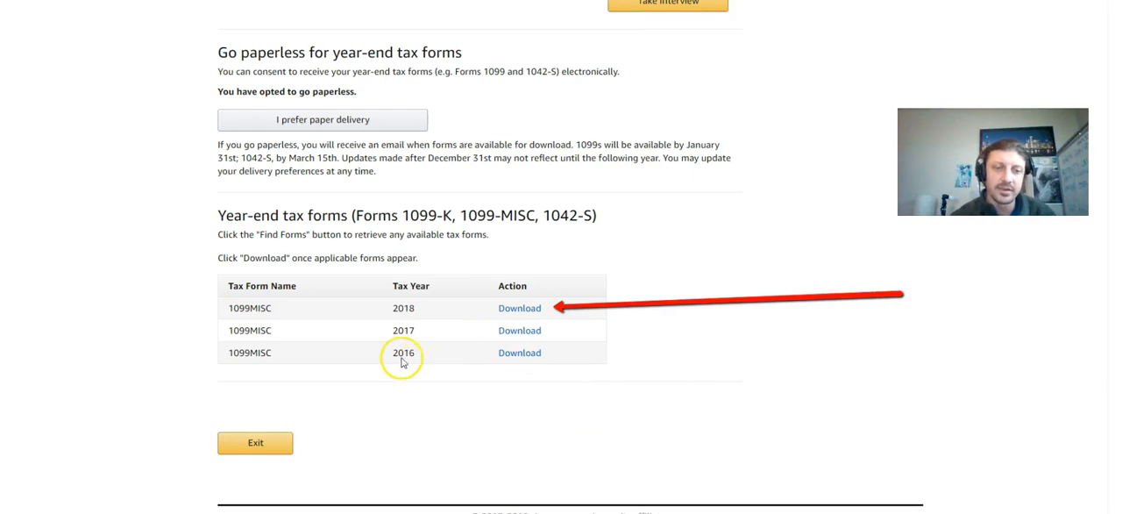
mouse_move(392, 340)
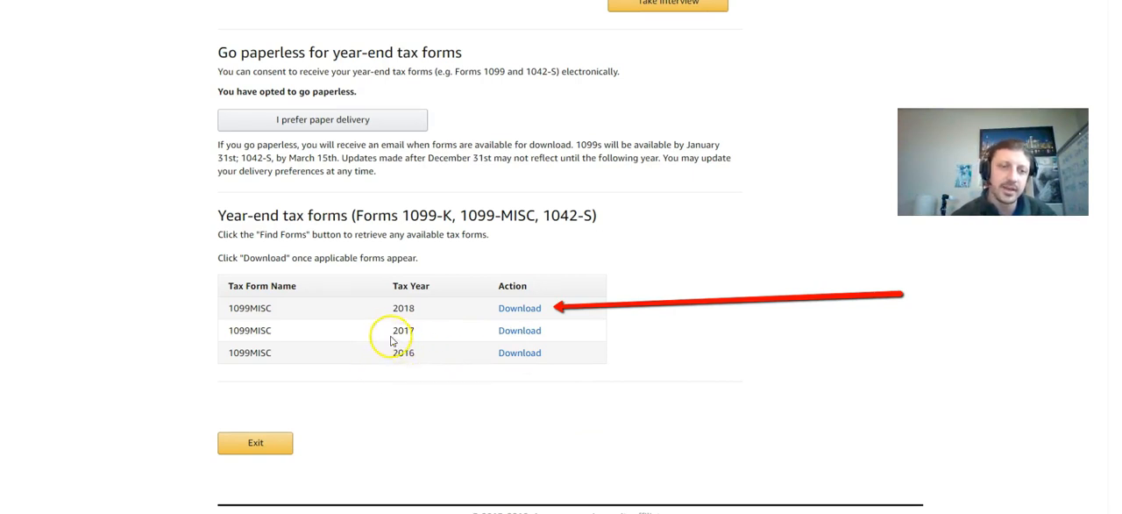
mouse_move(429, 323)
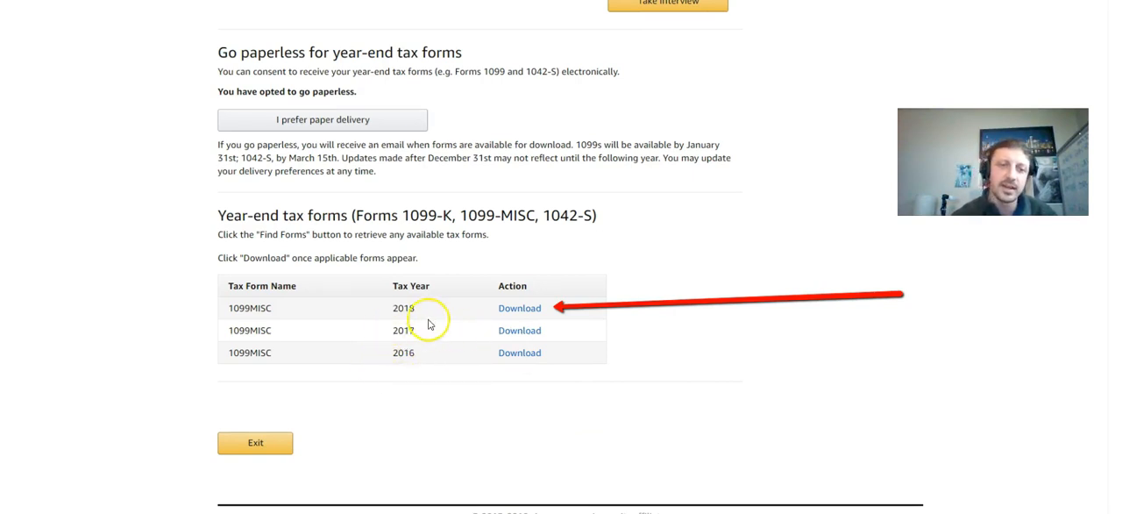
mouse_move(509, 311)
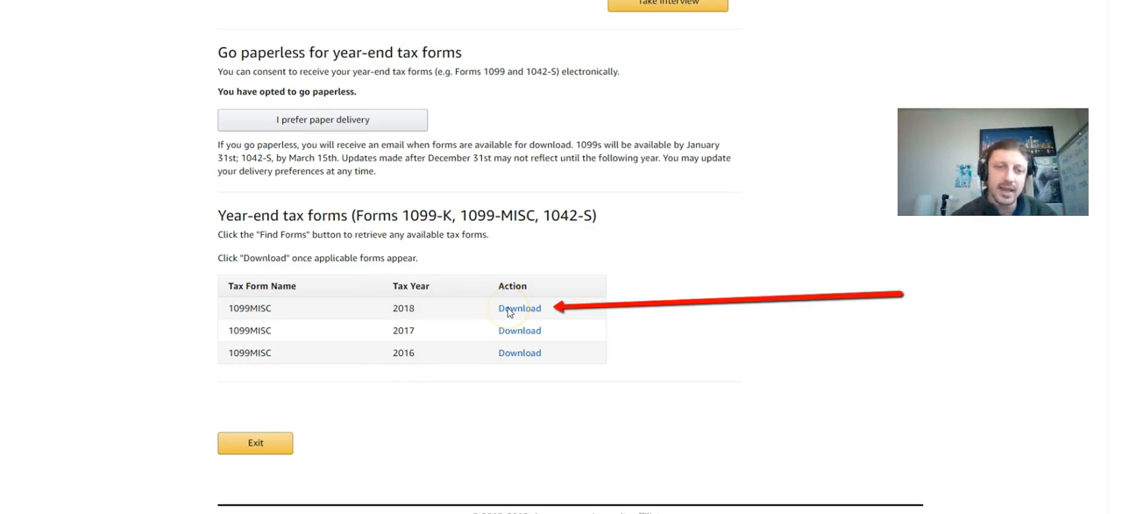
mouse_move(351, 362)
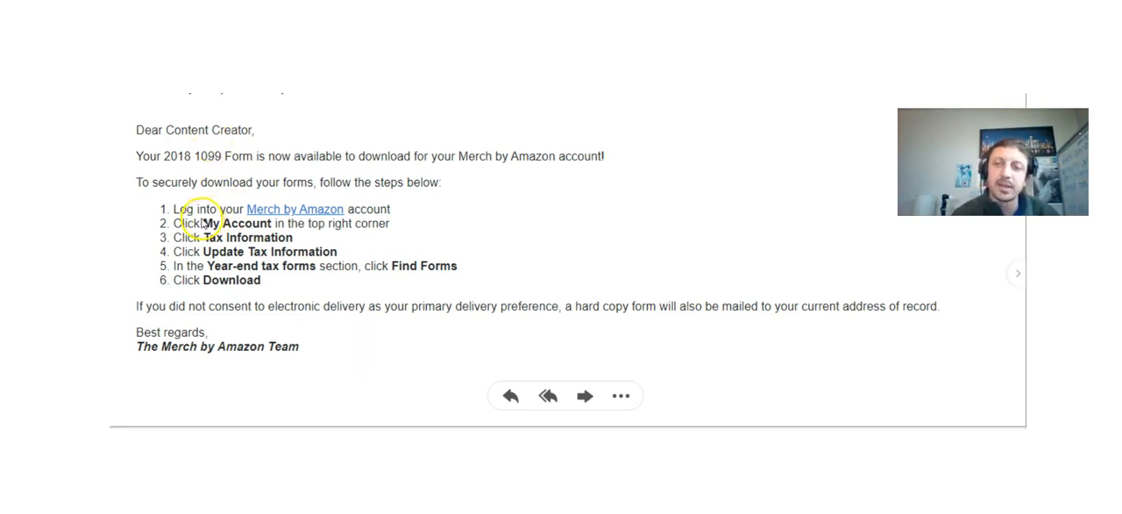
mouse_move(279, 197)
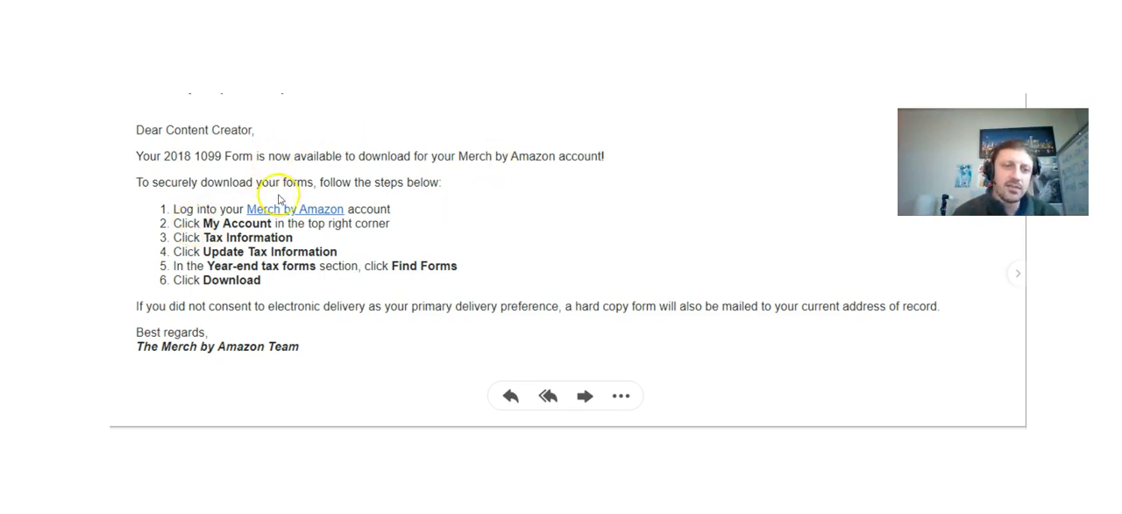
mouse_move(308, 213)
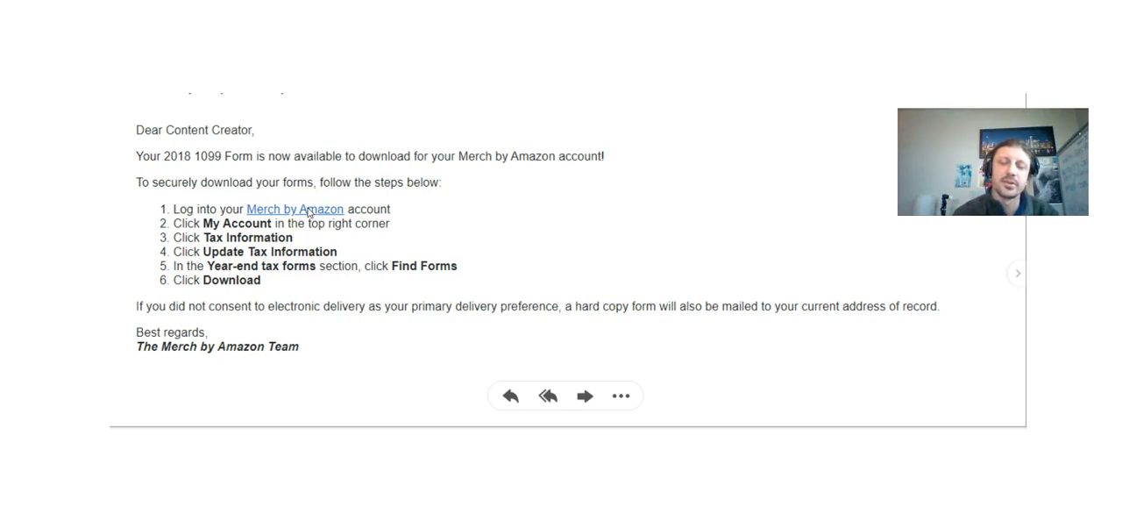
mouse_move(296, 234)
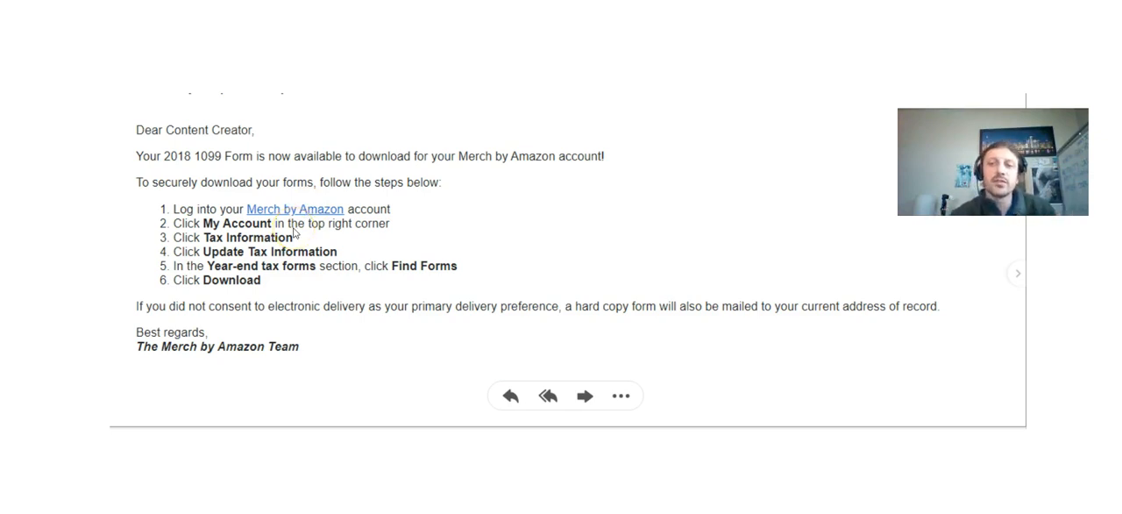